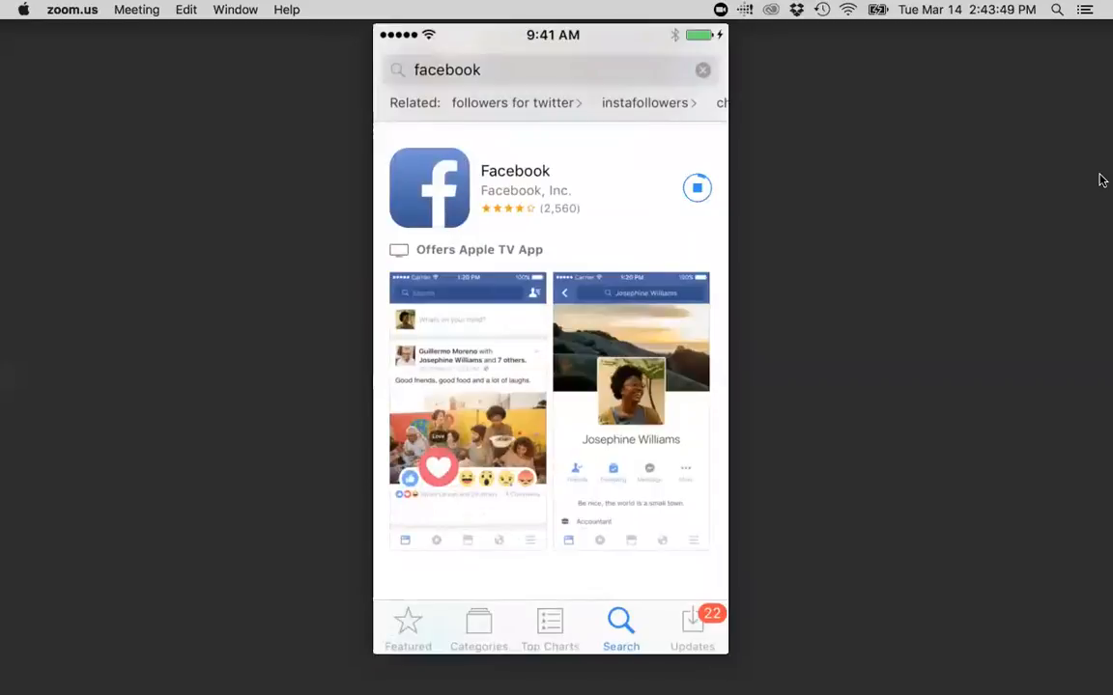
- Stop the stalled Facebook download and rerun the facebook search
left_click(697, 188)
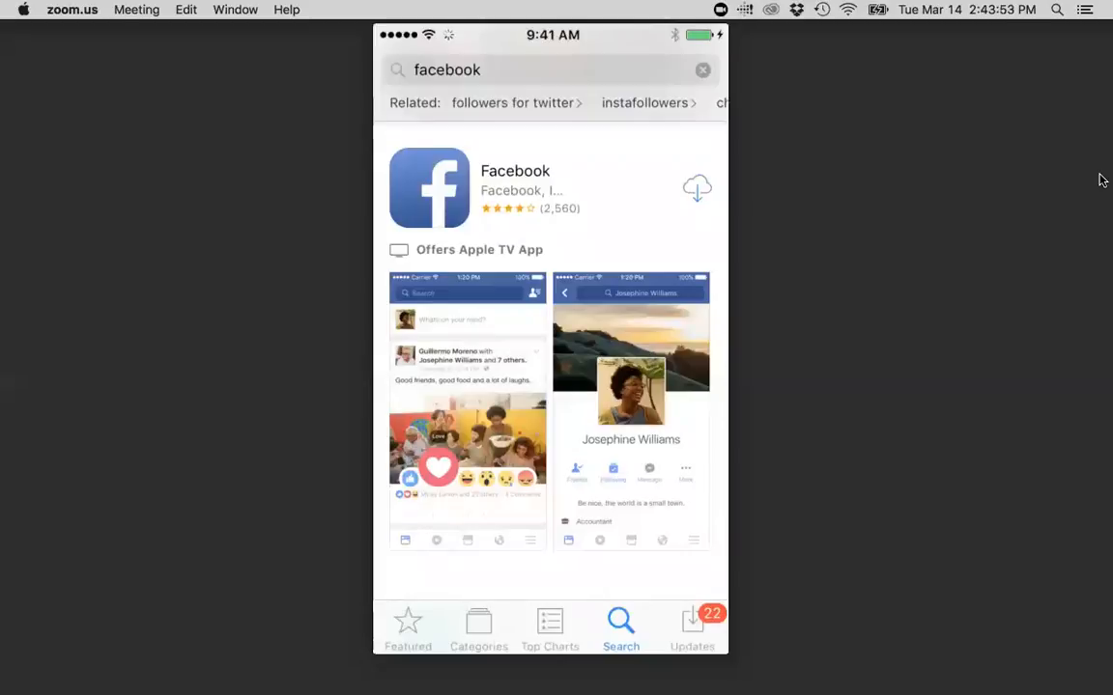
left_click(532, 69)
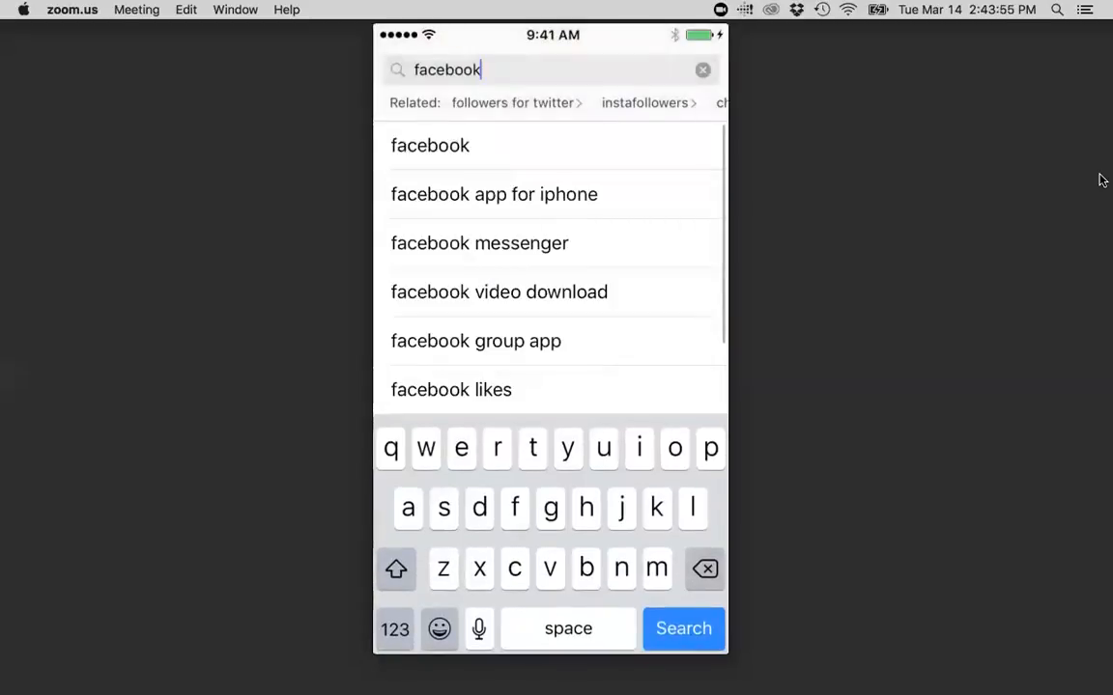
left_click(682, 629)
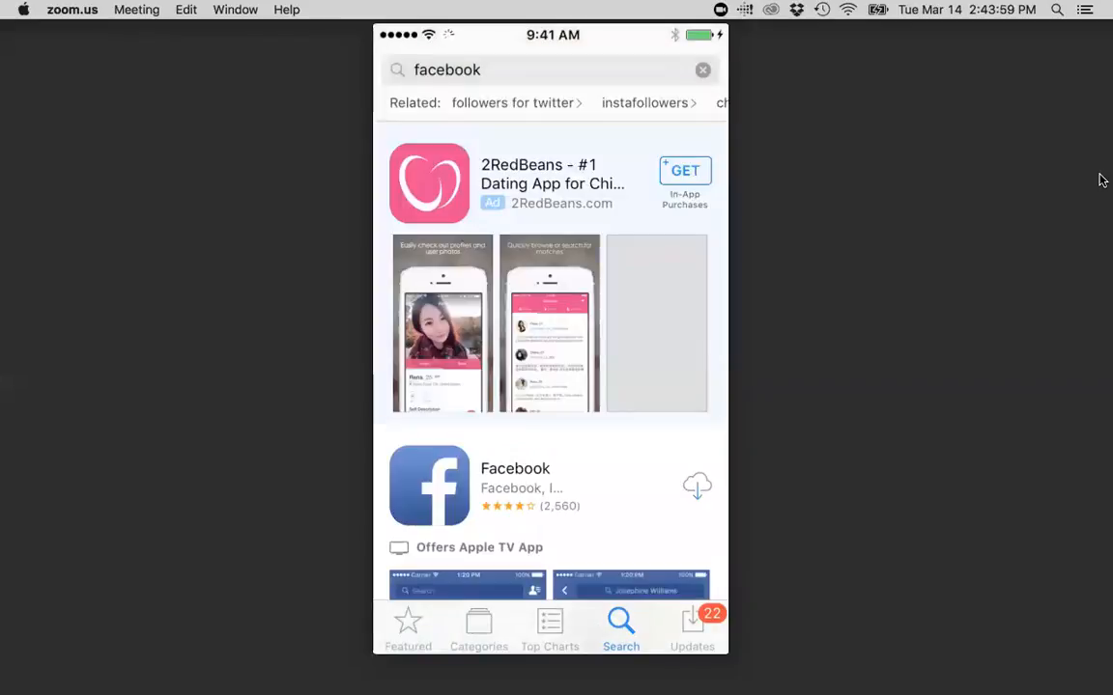
scroll("down", 3)
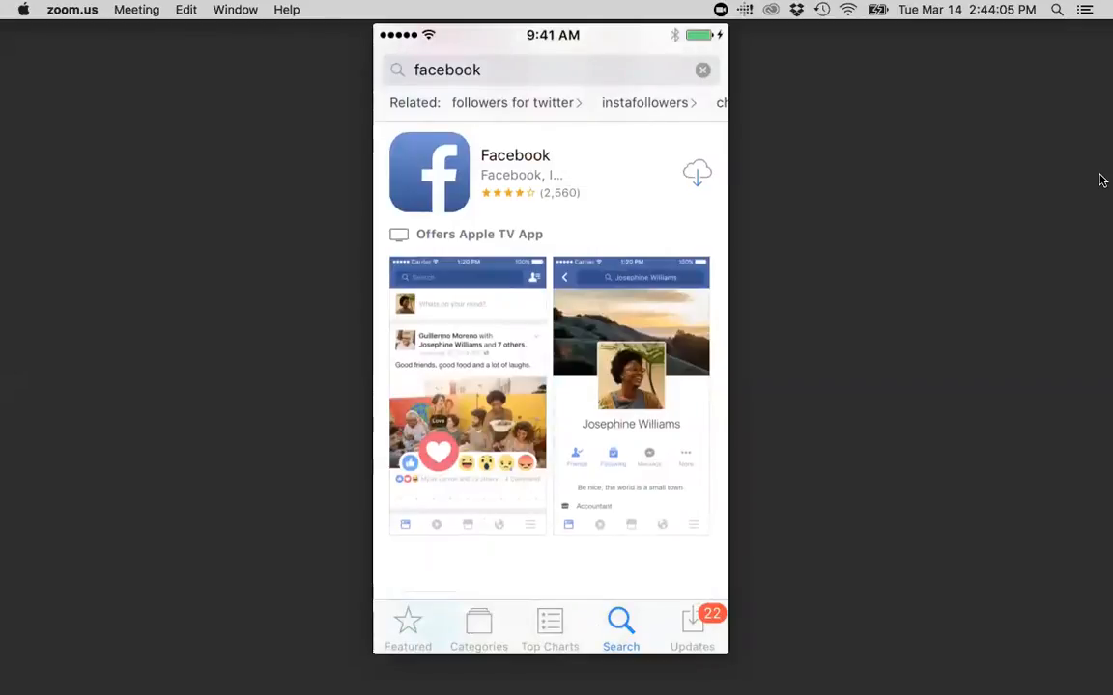
- Download Facebook and begin typing 'in' as a new search
left_click(698, 172)
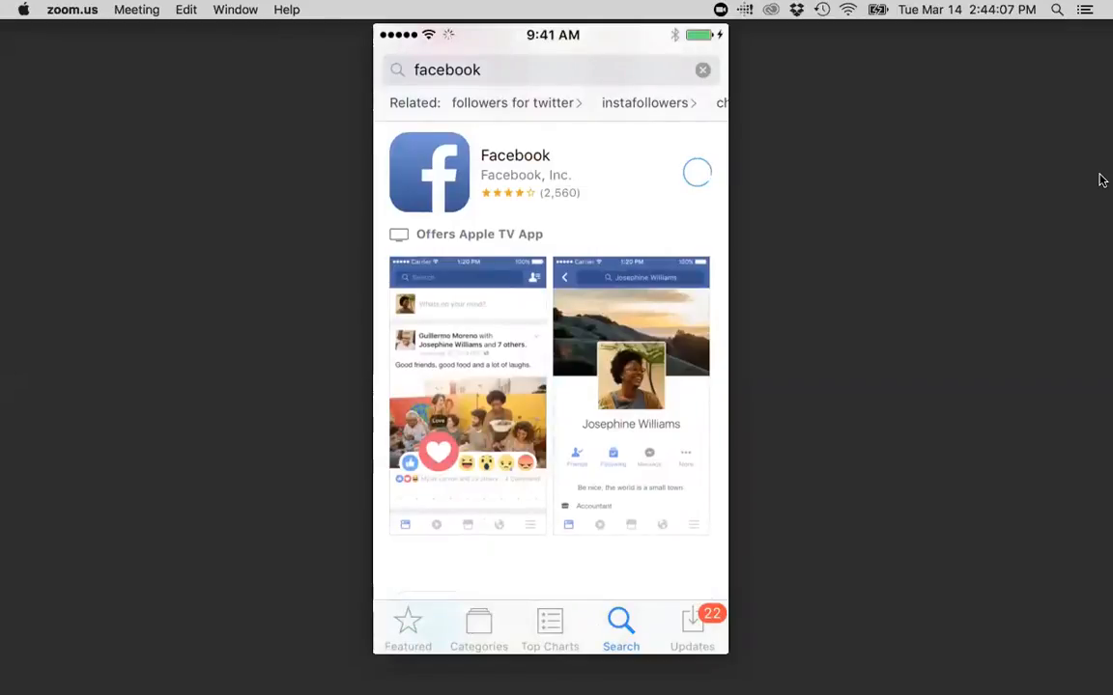
left_click(697, 172)
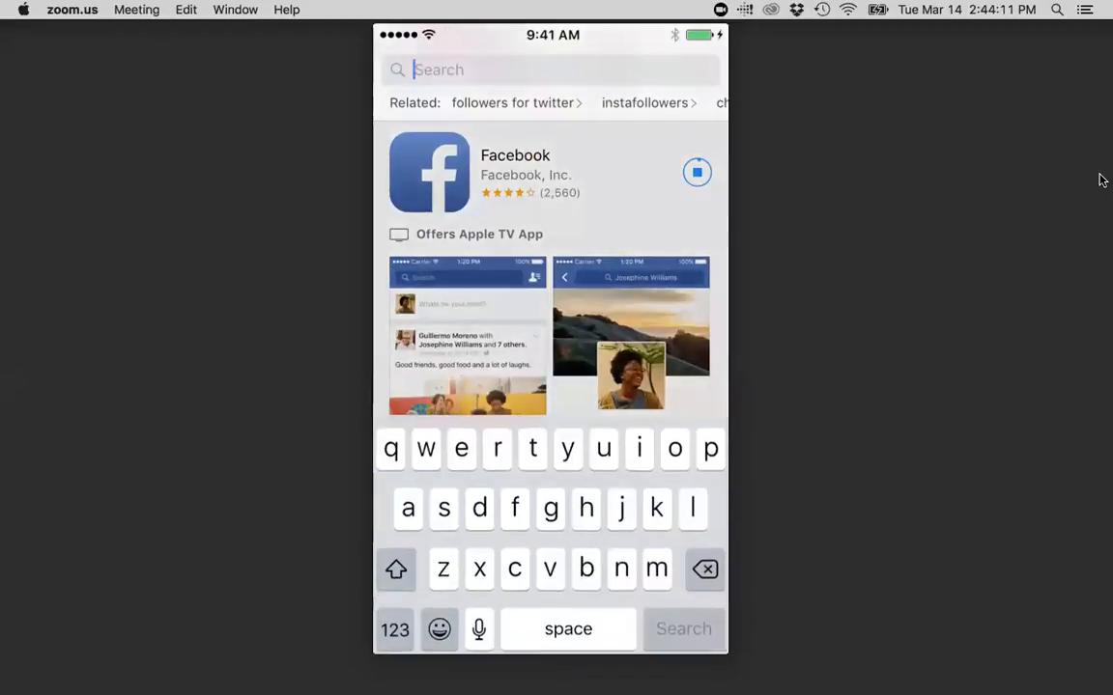
type("instagram")
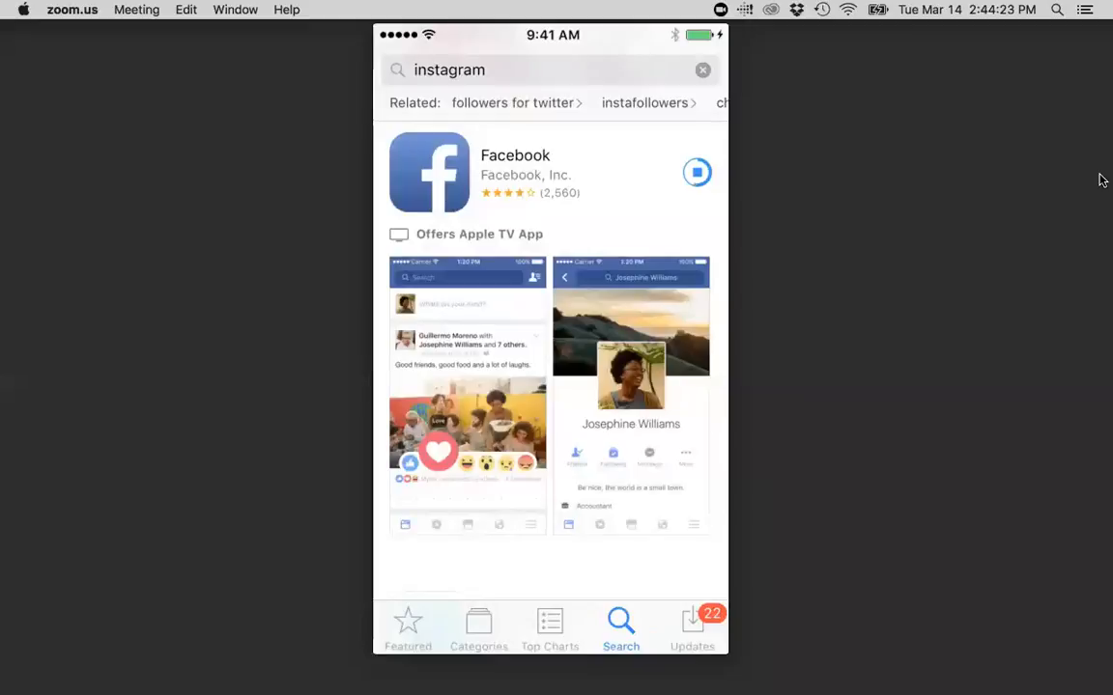
- Search 'instagram', scroll to the Instagram result and download it
left_click(550, 69)
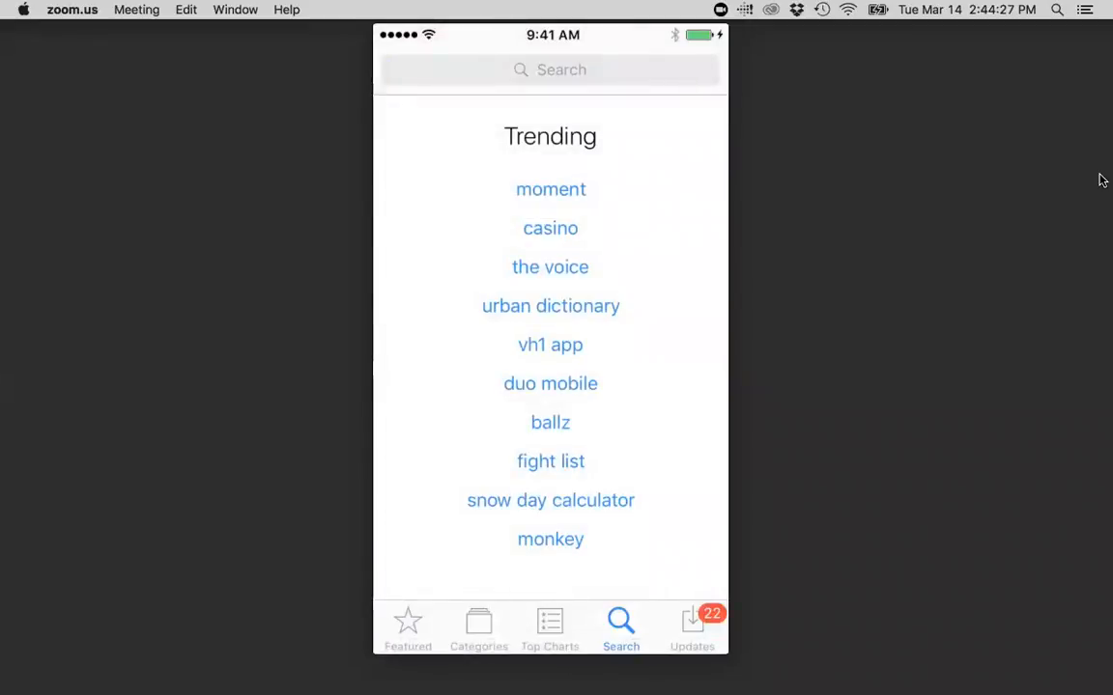
type("instagram")
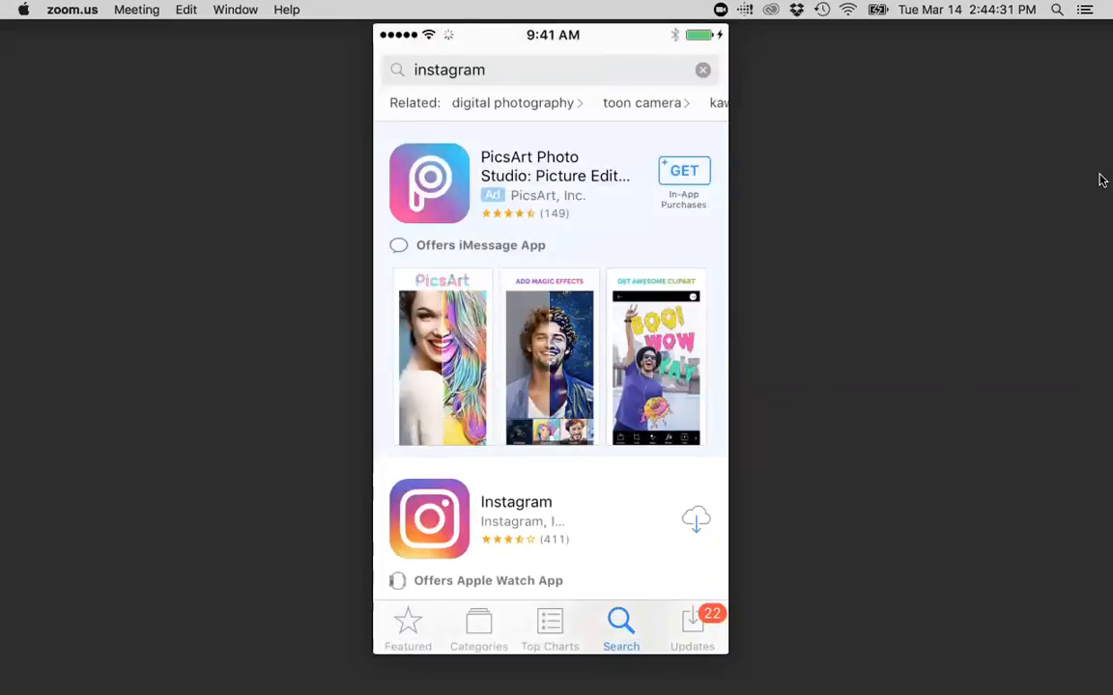
scroll("down", 3)
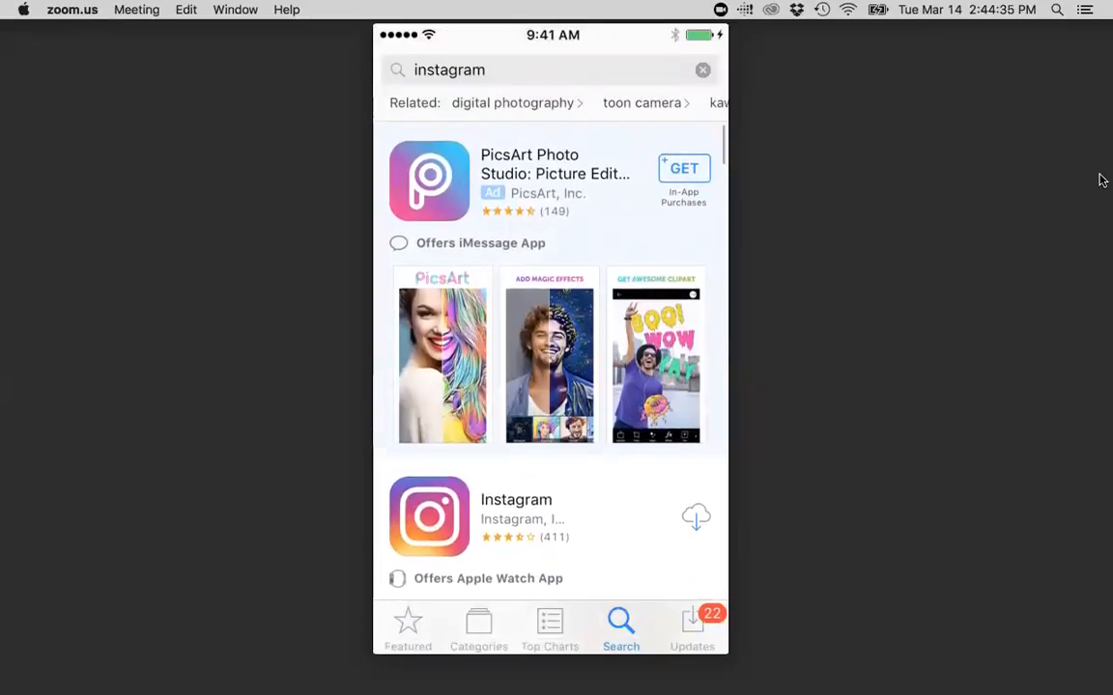
scroll("down", 3)
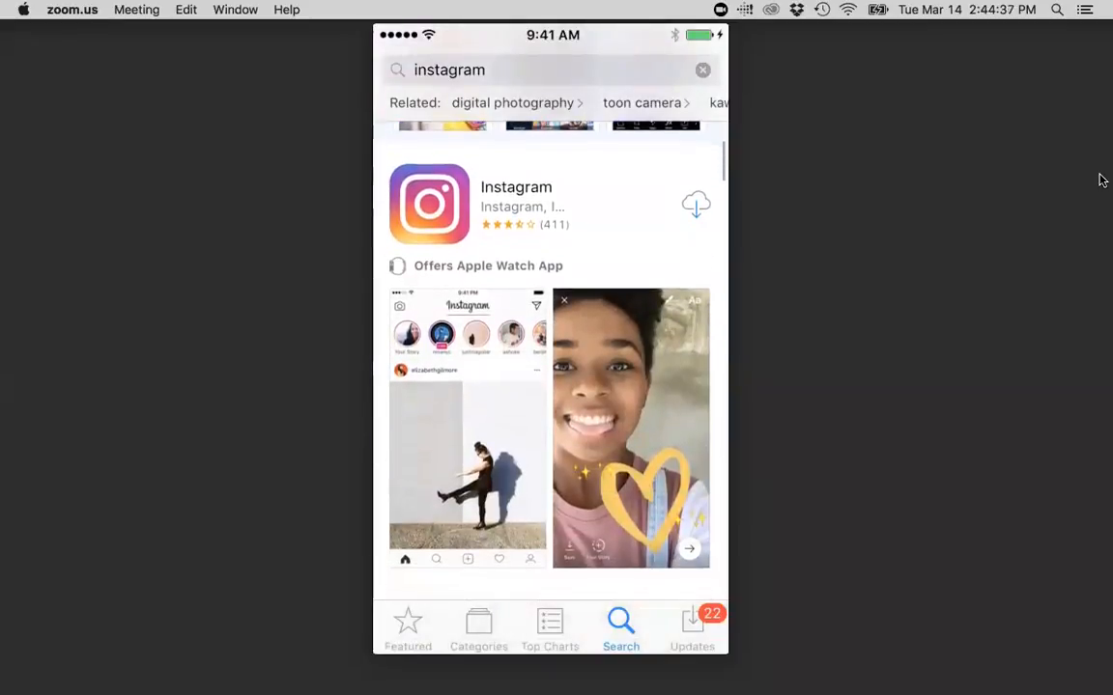
scroll("down", 3)
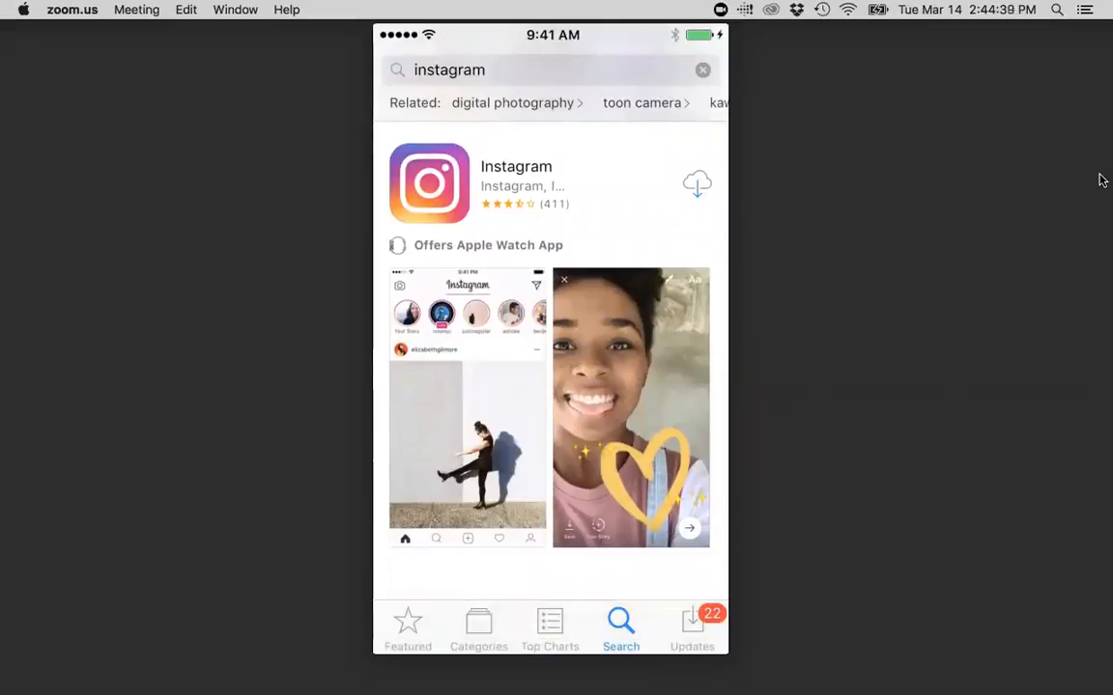
left_click(696, 183)
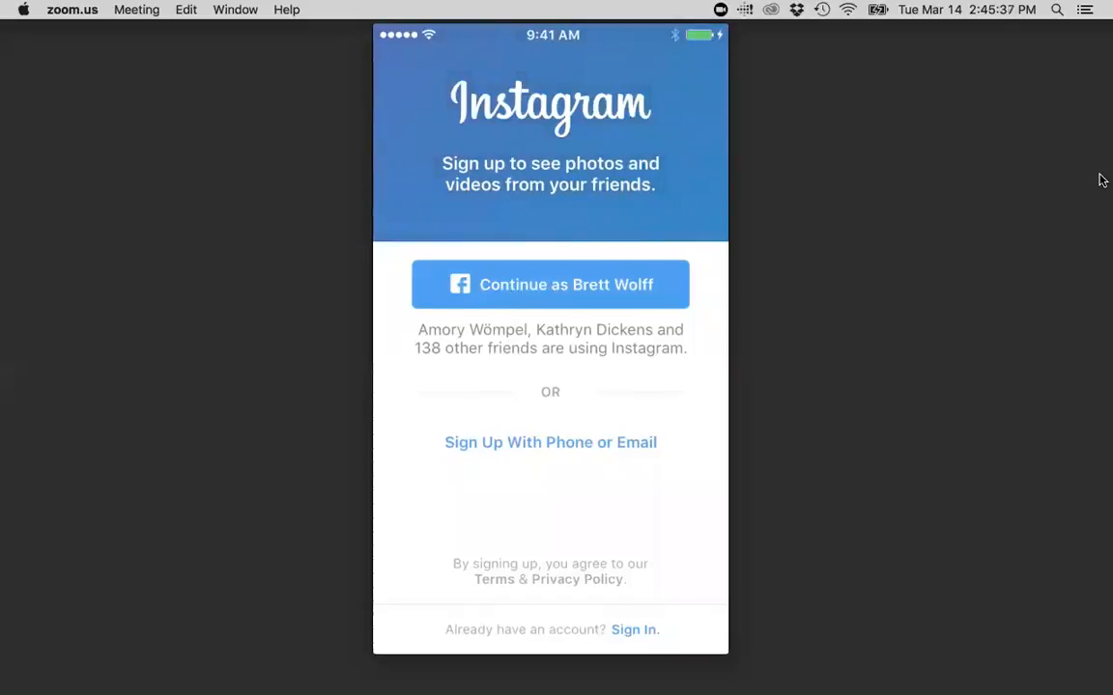
left_click(634, 630)
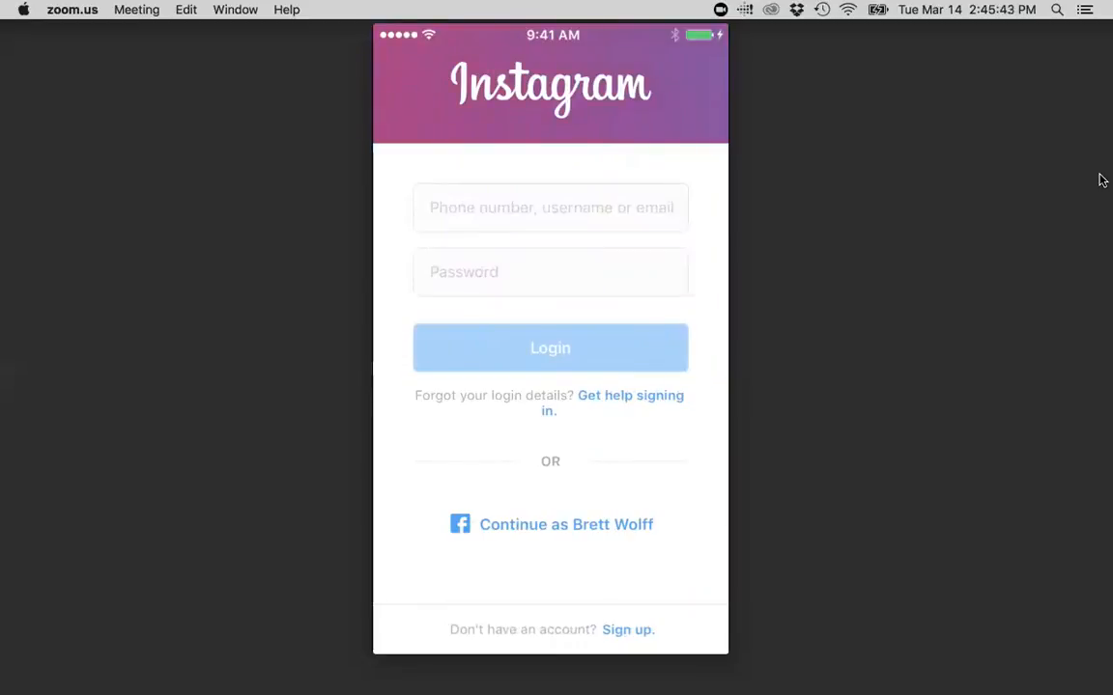
left_click(551, 207)
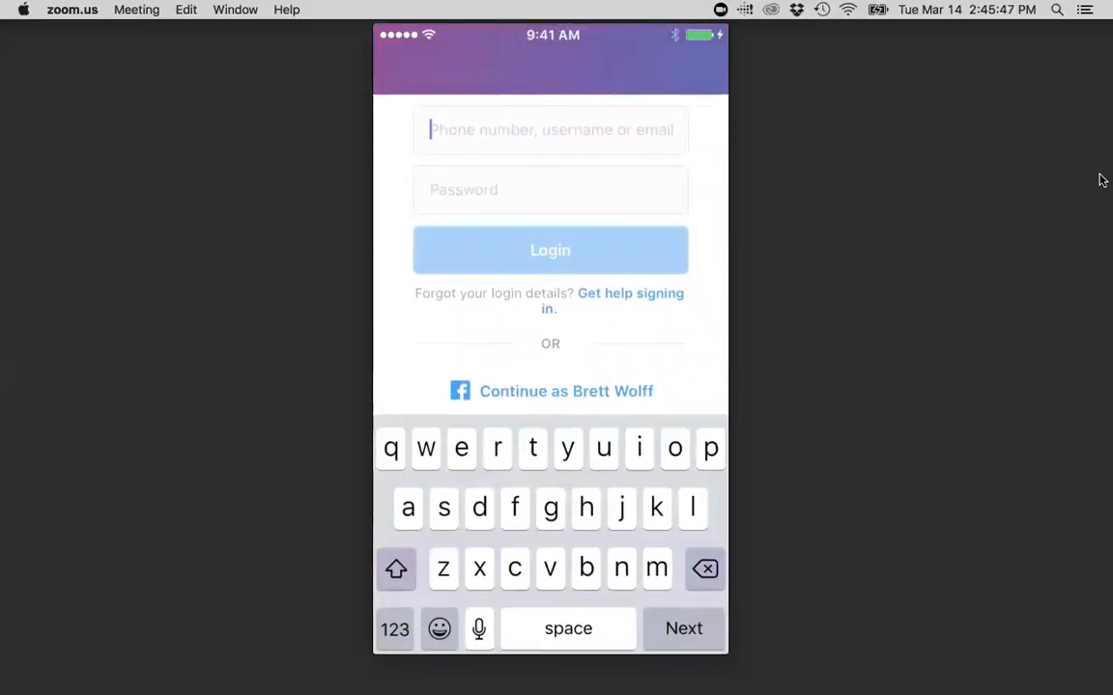
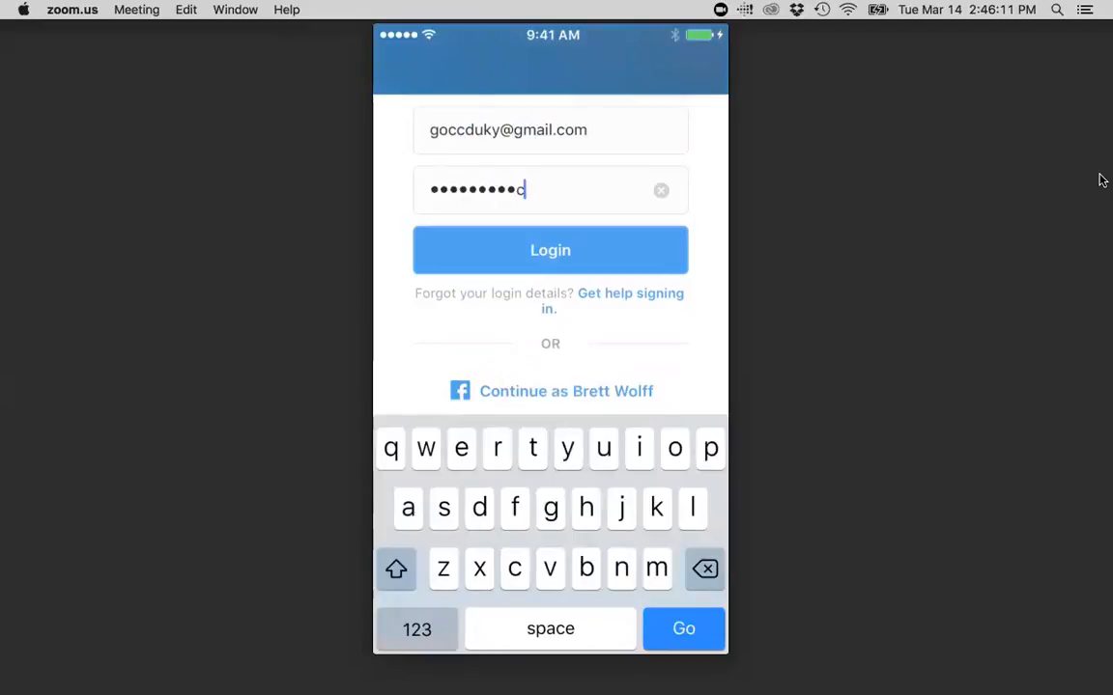
type("s")
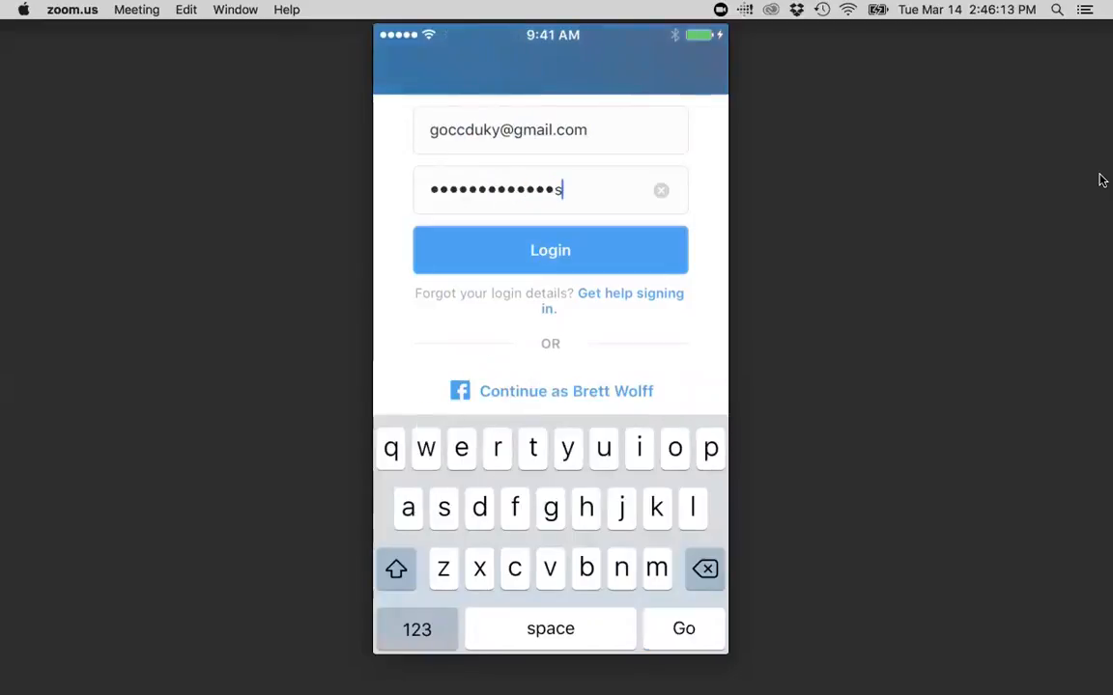
left_click(550, 250)
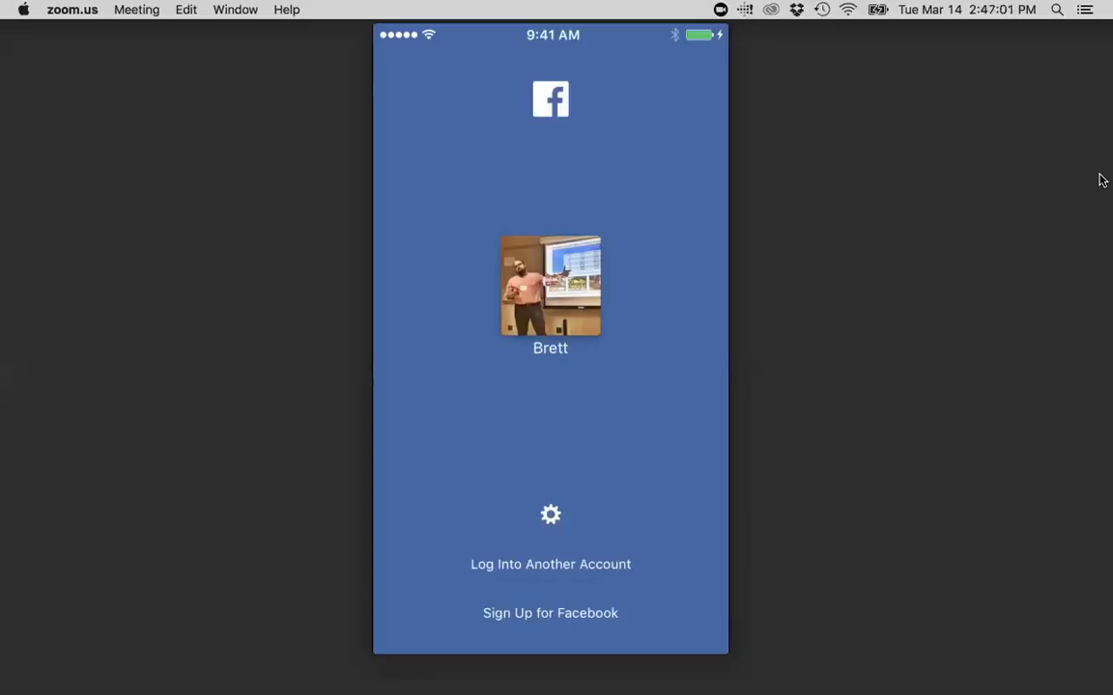
left_click(549, 564)
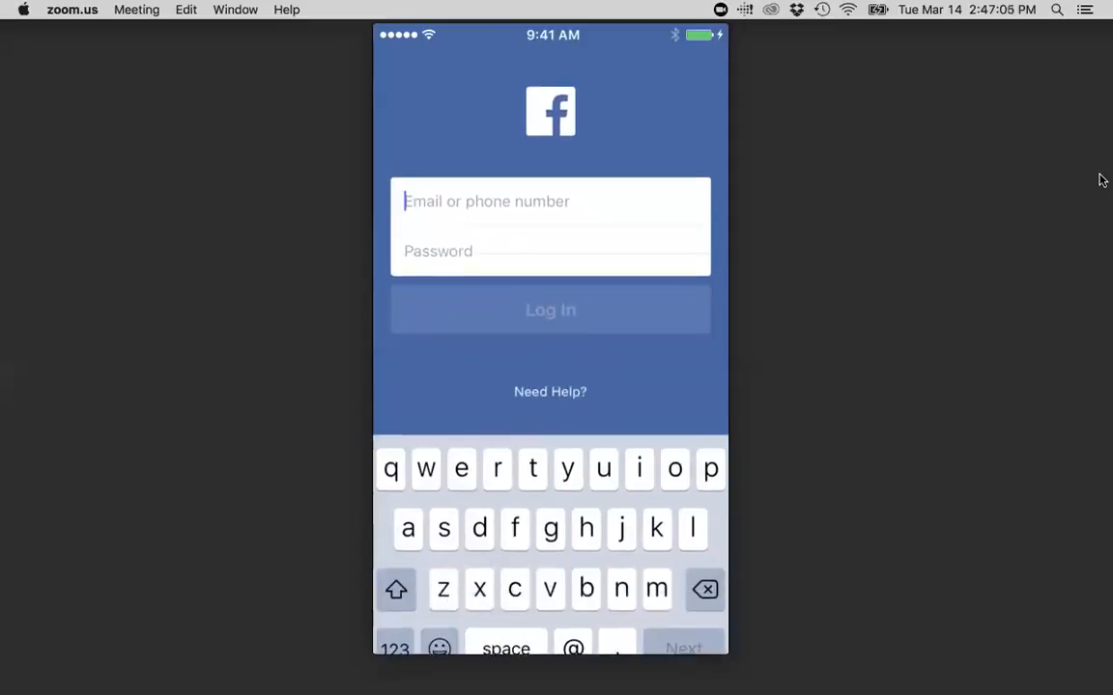
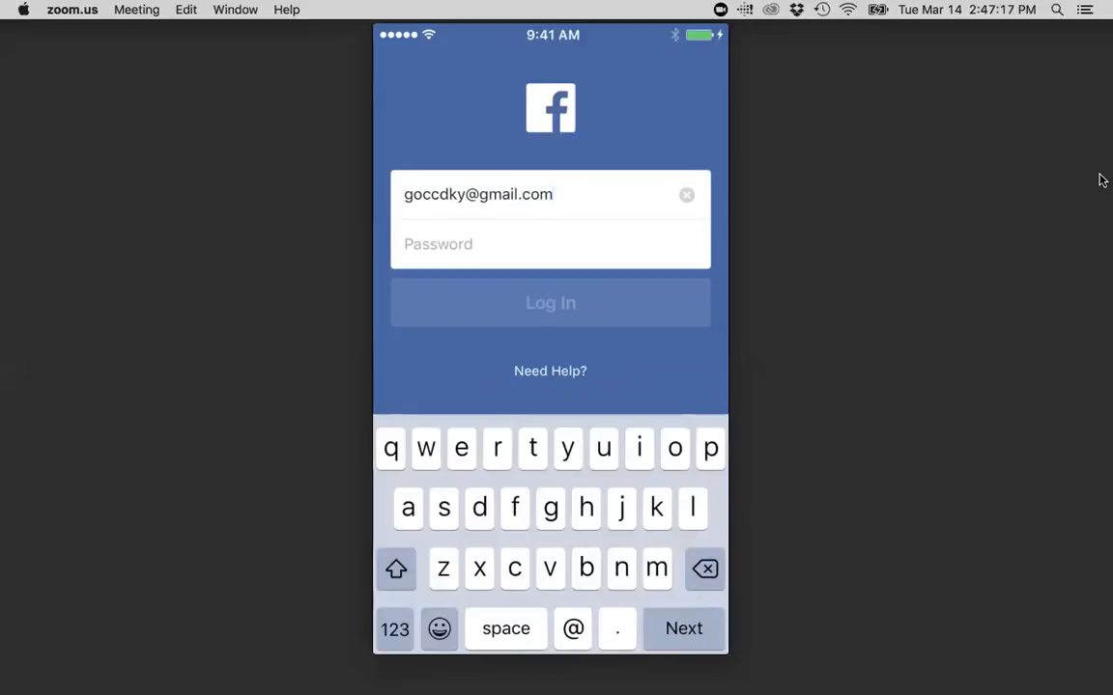
type("p")
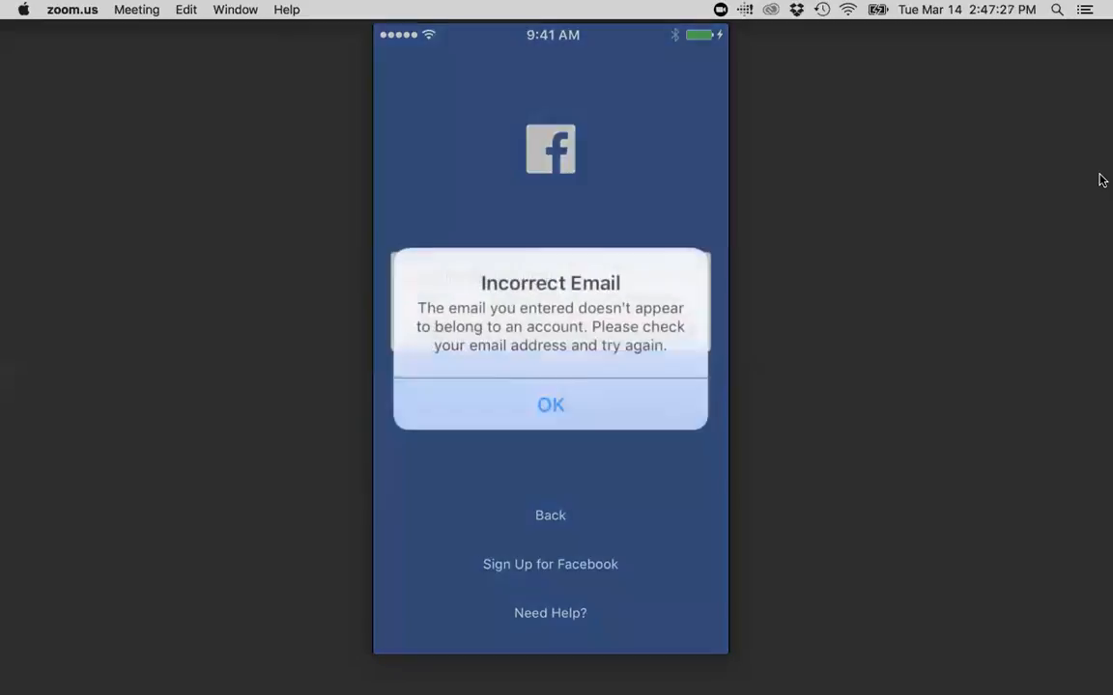
left_click(550, 404)
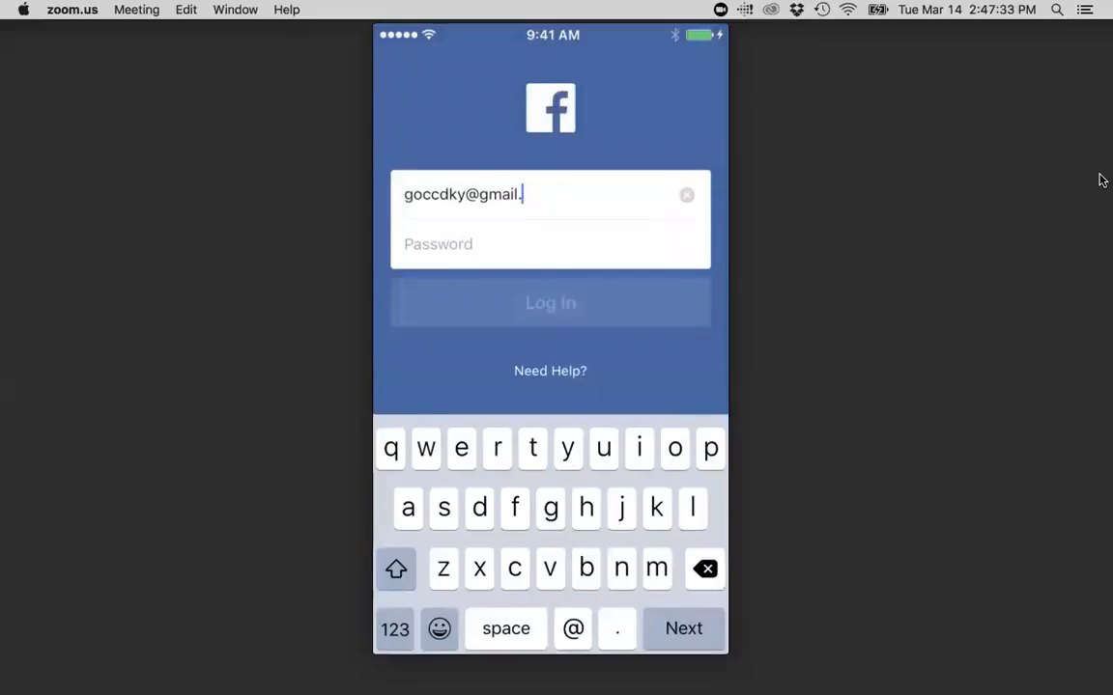
key("backspace")
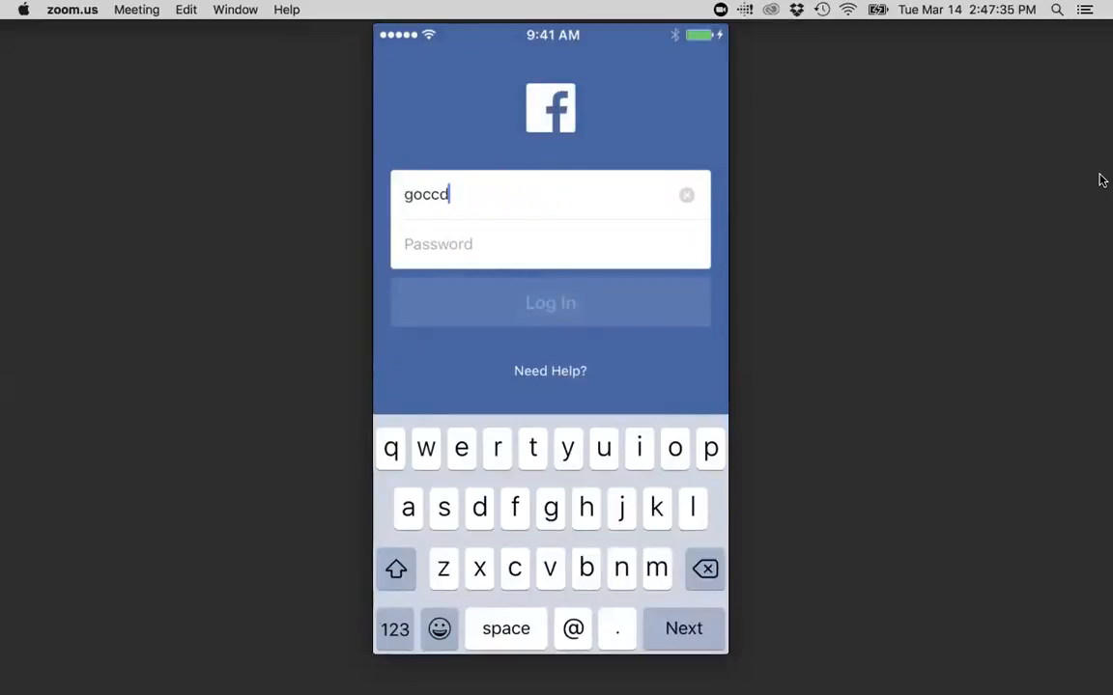
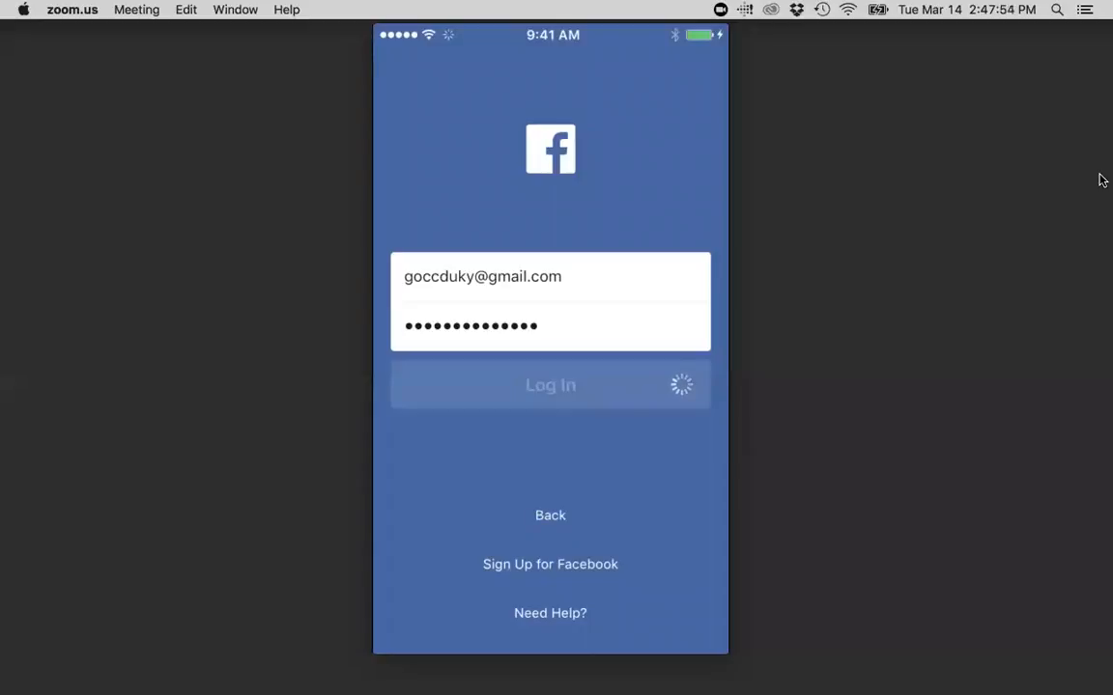
- Dismiss the post-login prompt and answer the notifications permission alert
left_click(549, 385)
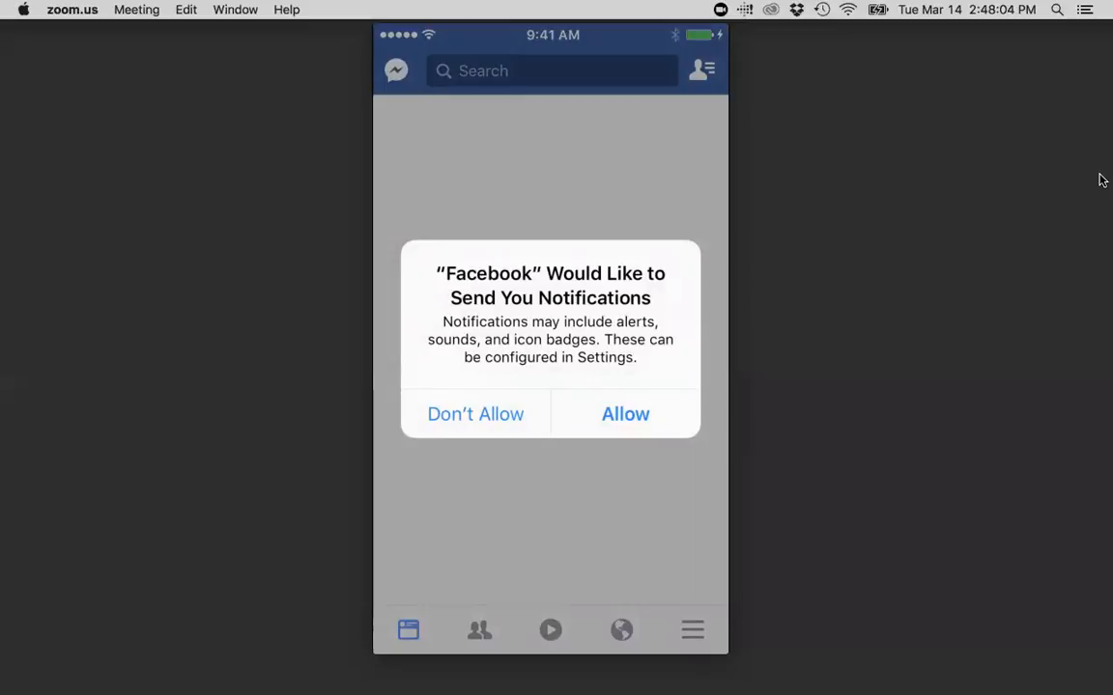
left_click(625, 413)
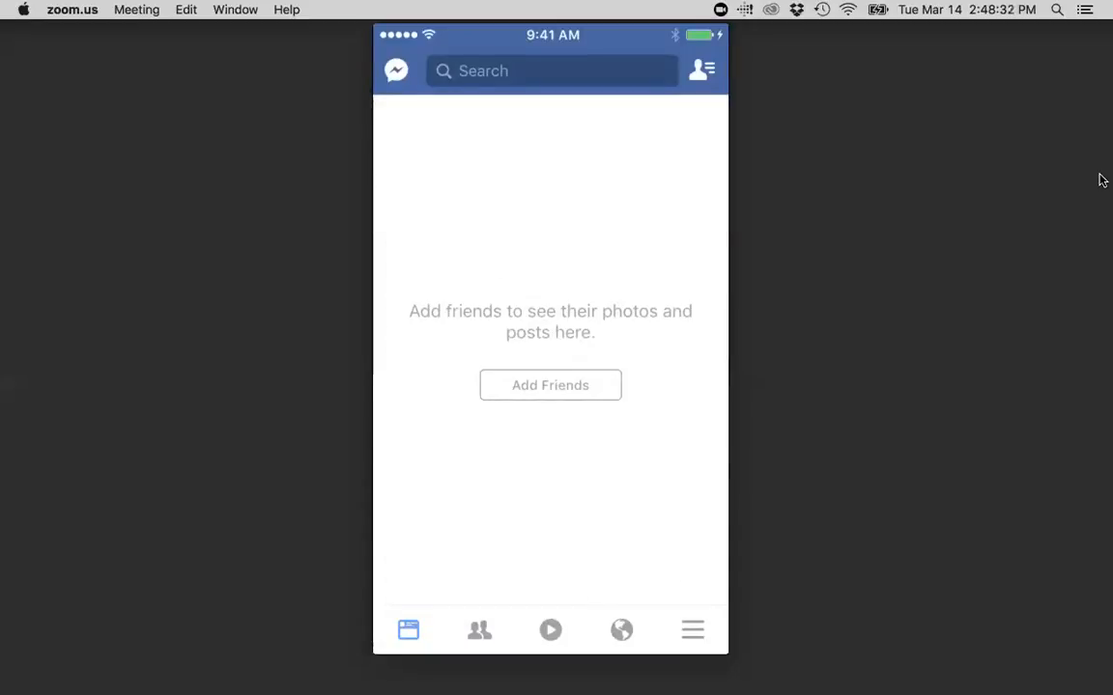
- Check the empty friend requests tab, then open the menu tab
left_click(479, 630)
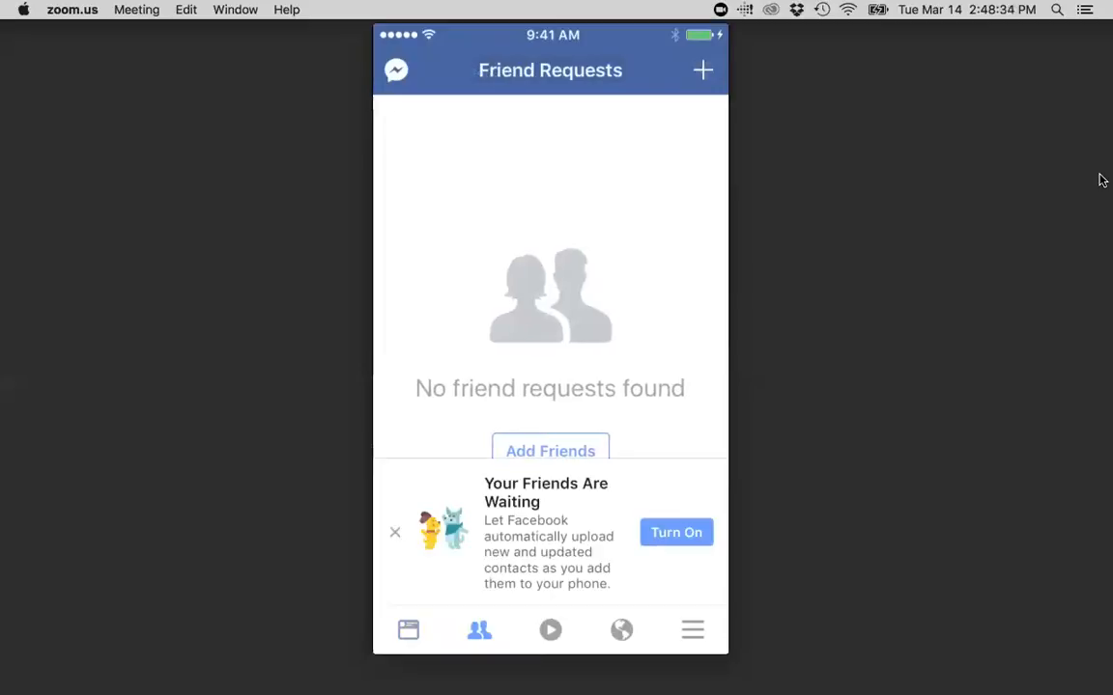
left_click(621, 630)
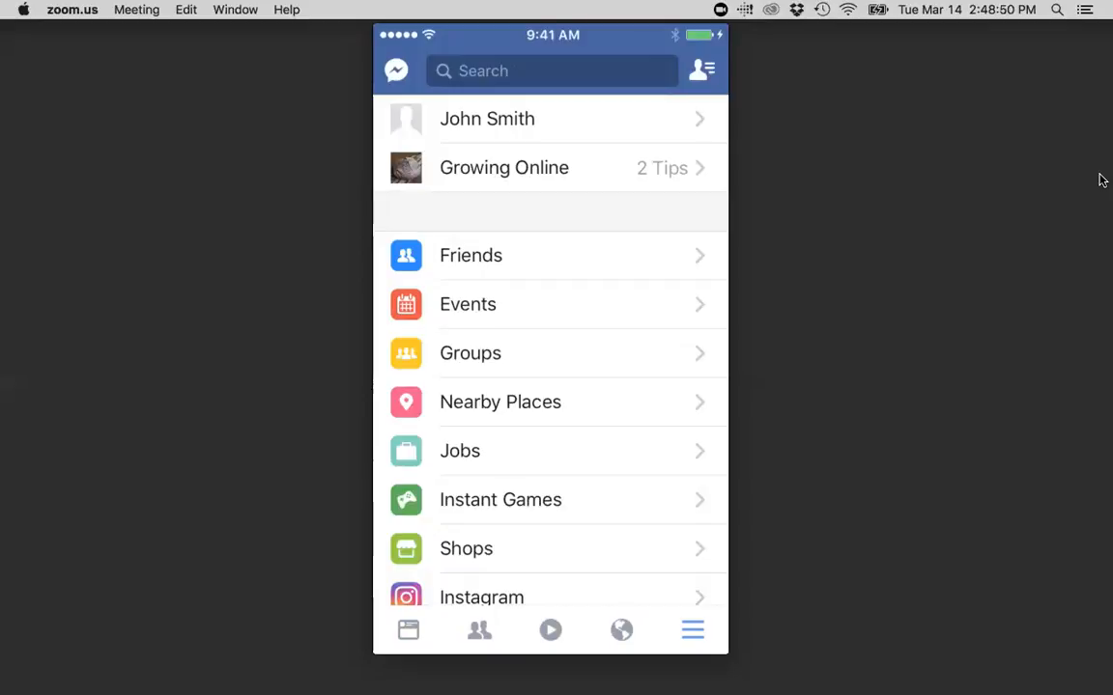
- Open the Growing Online page and scroll down to its first photo post
left_click(503, 167)
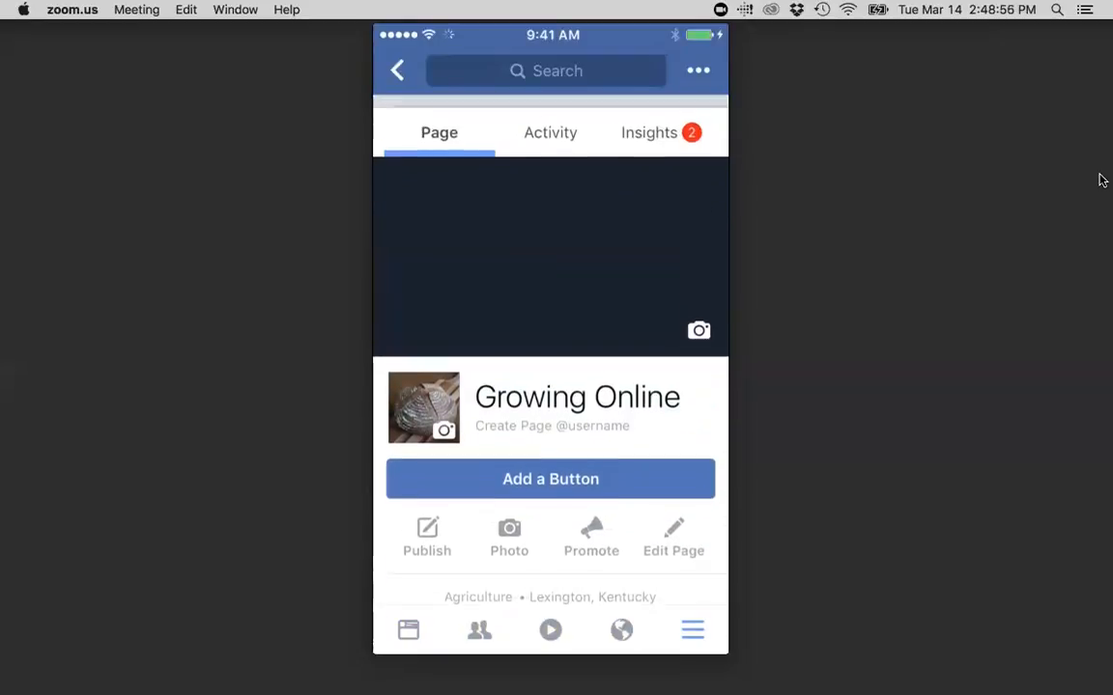
scroll("down", 3)
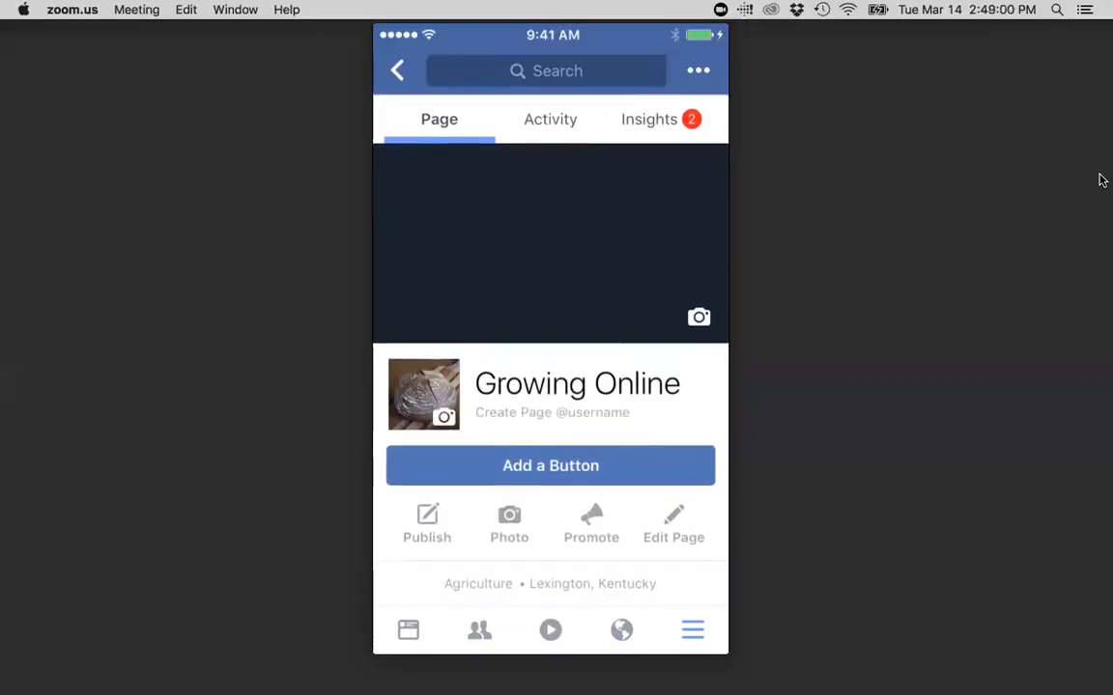
scroll("down", 3)
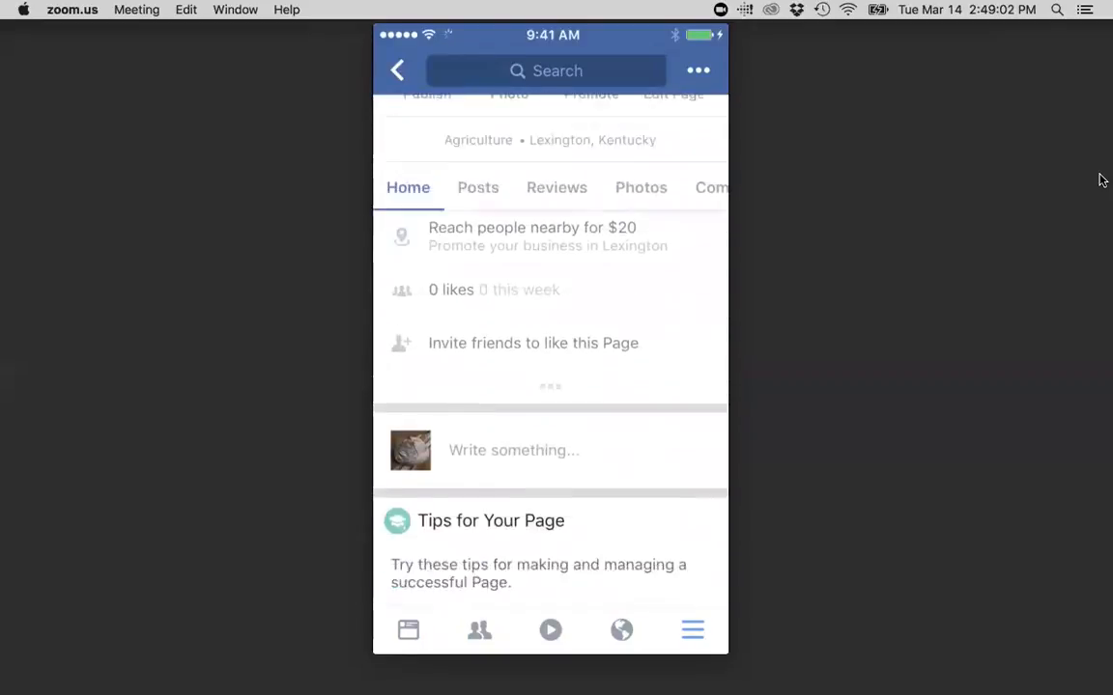
scroll("down", 3)
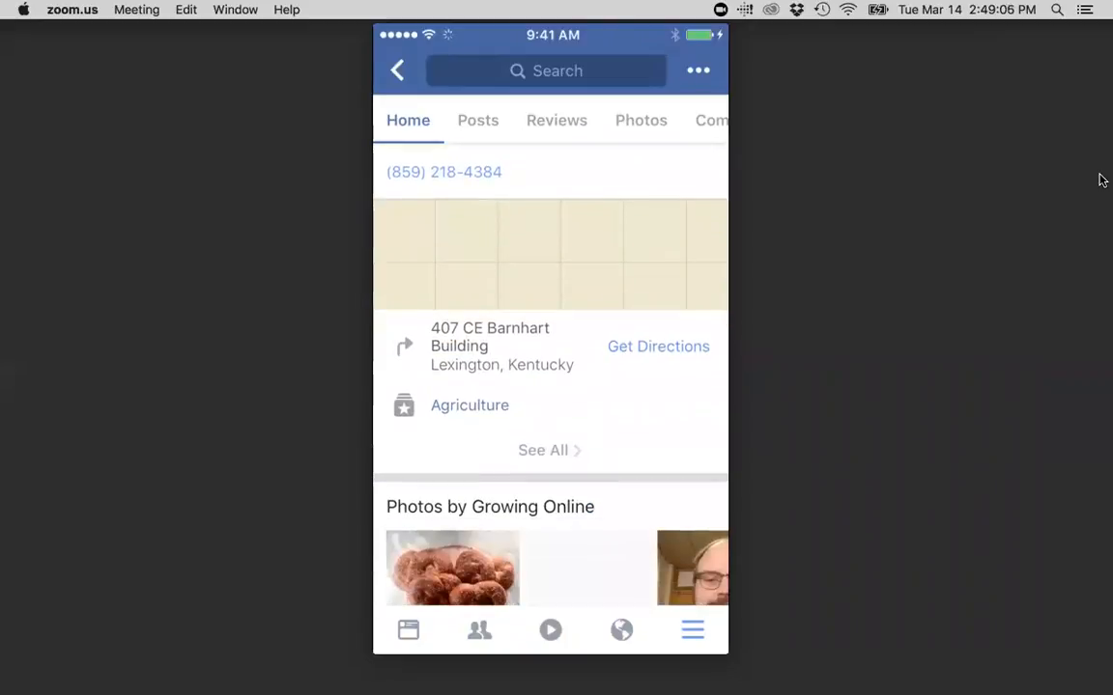
scroll("down", 3)
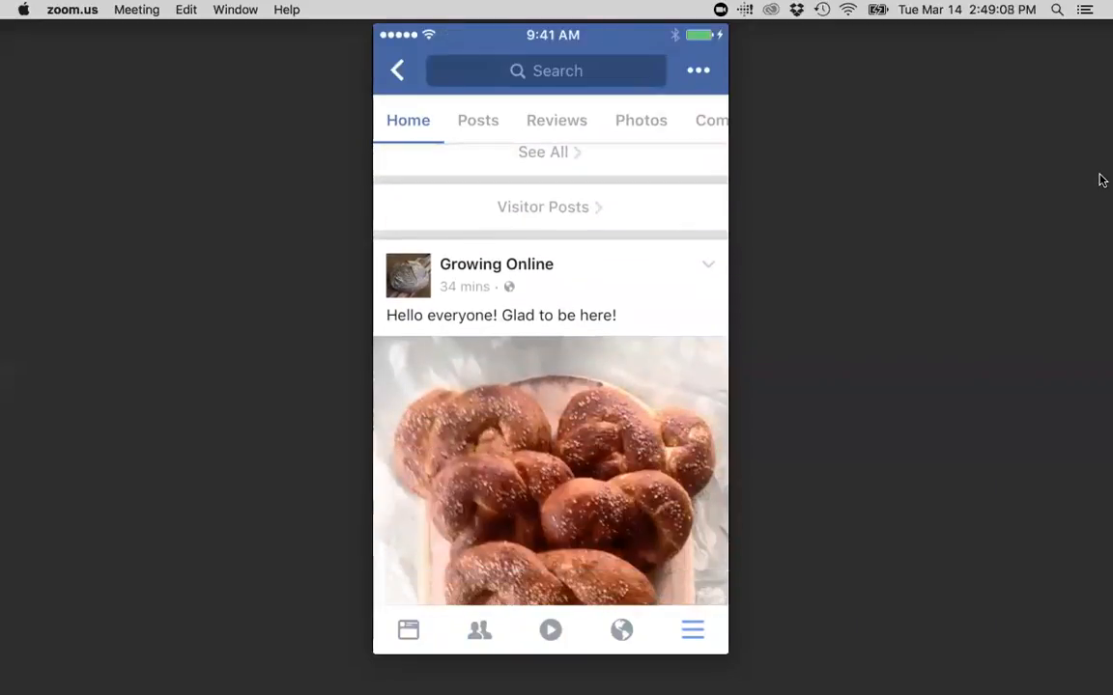